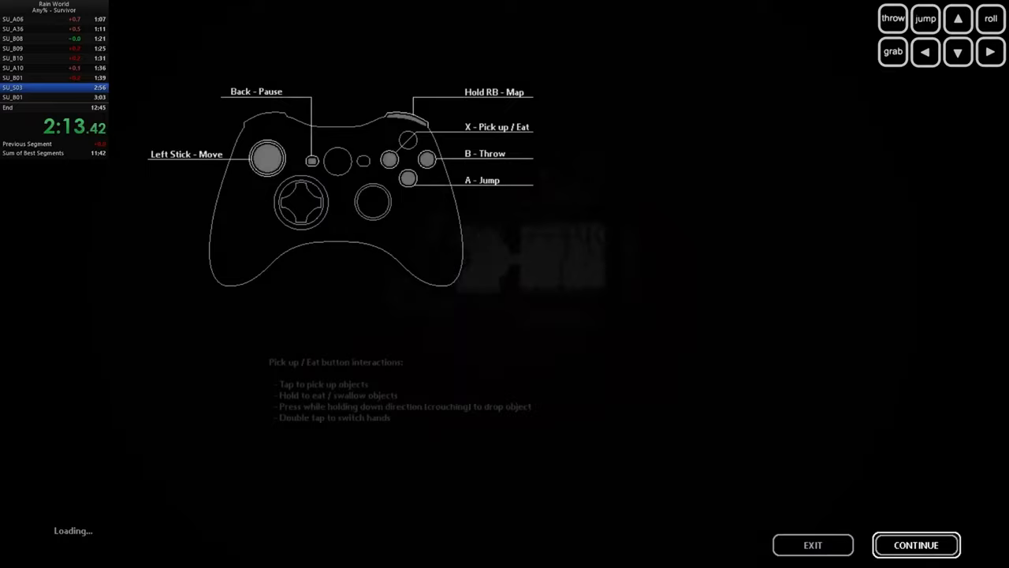
left_click(915, 546)
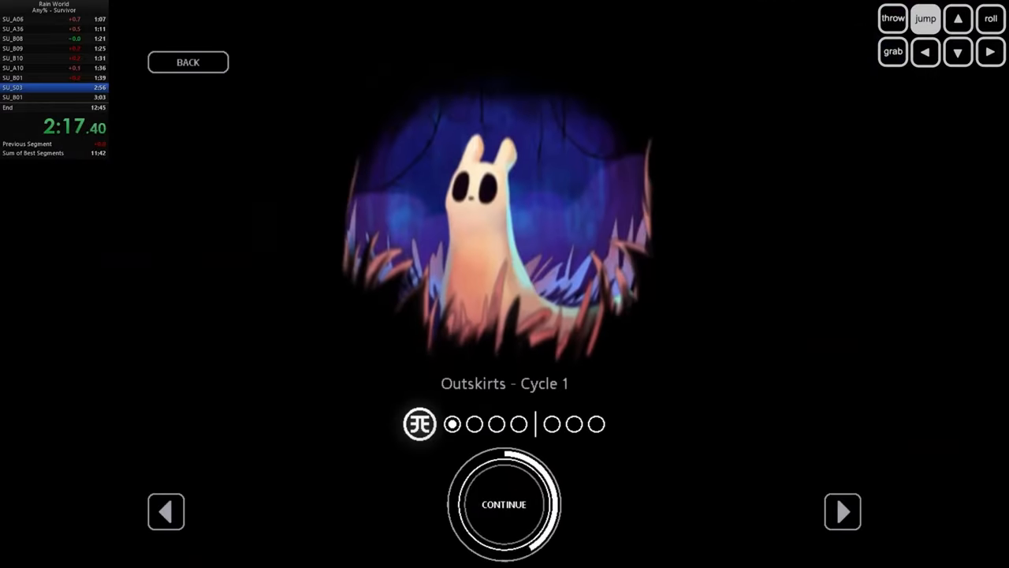
left_click(505, 504)
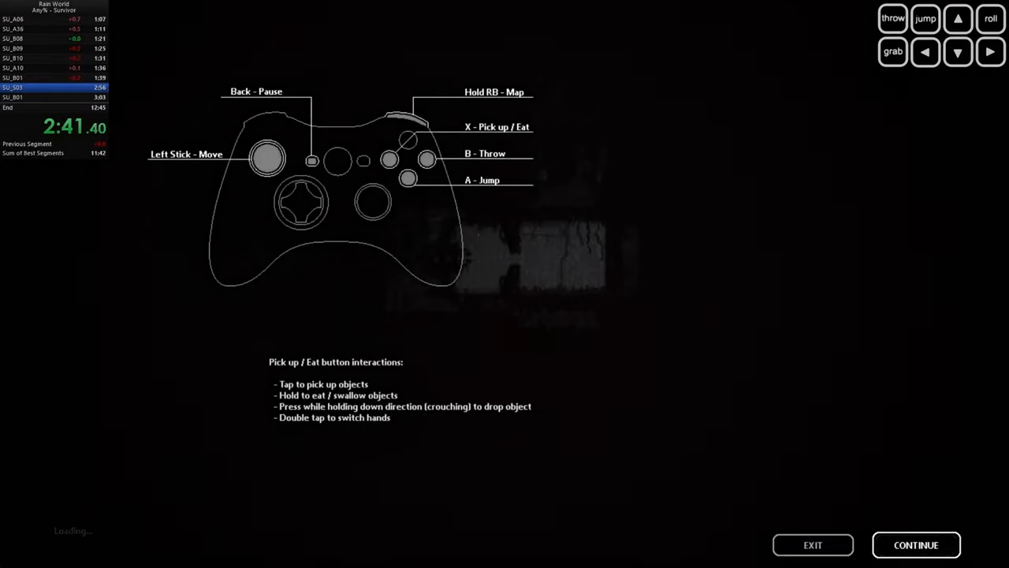
left_click(916, 545)
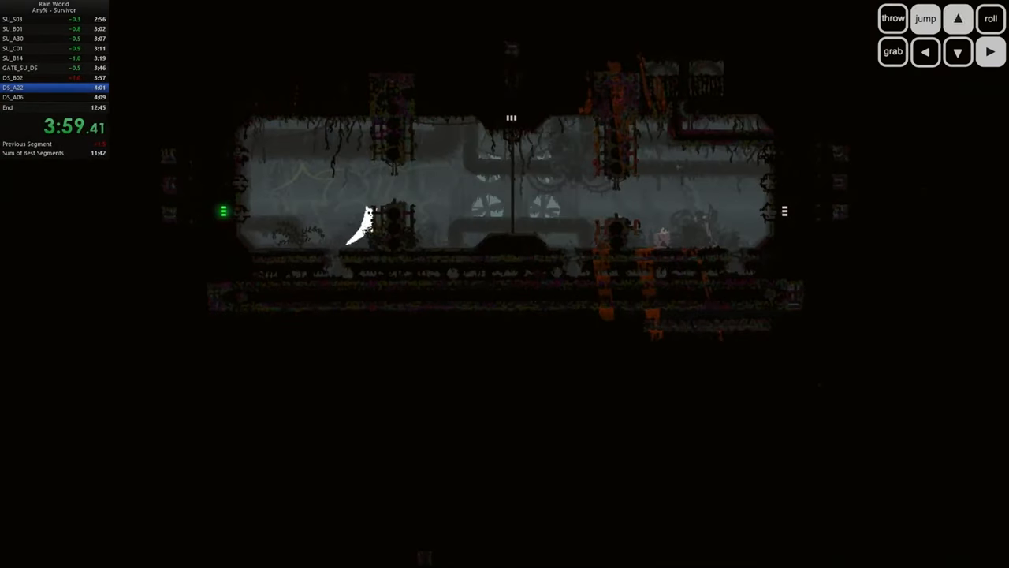
left_click(990, 50)
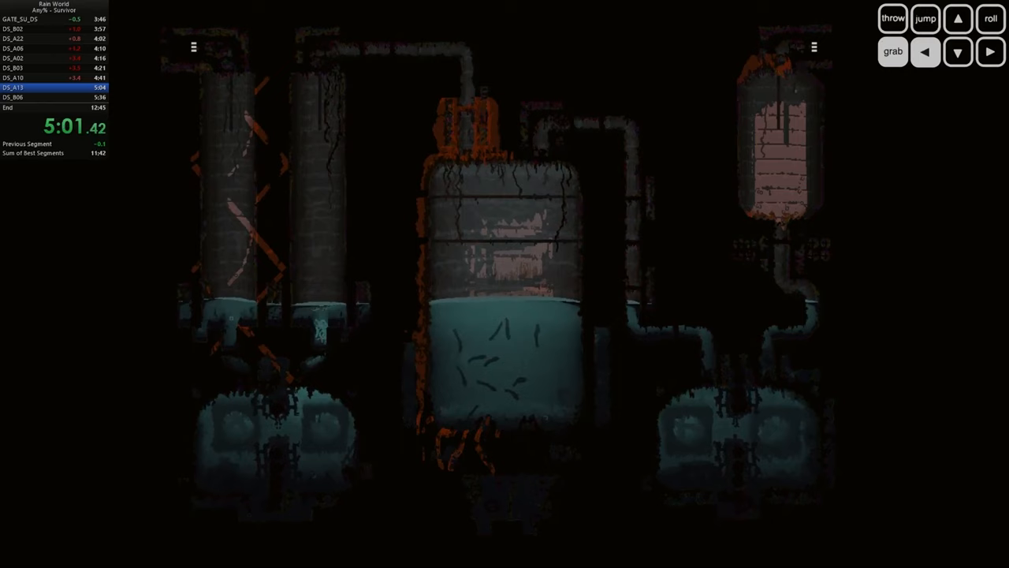
left_click(991, 50)
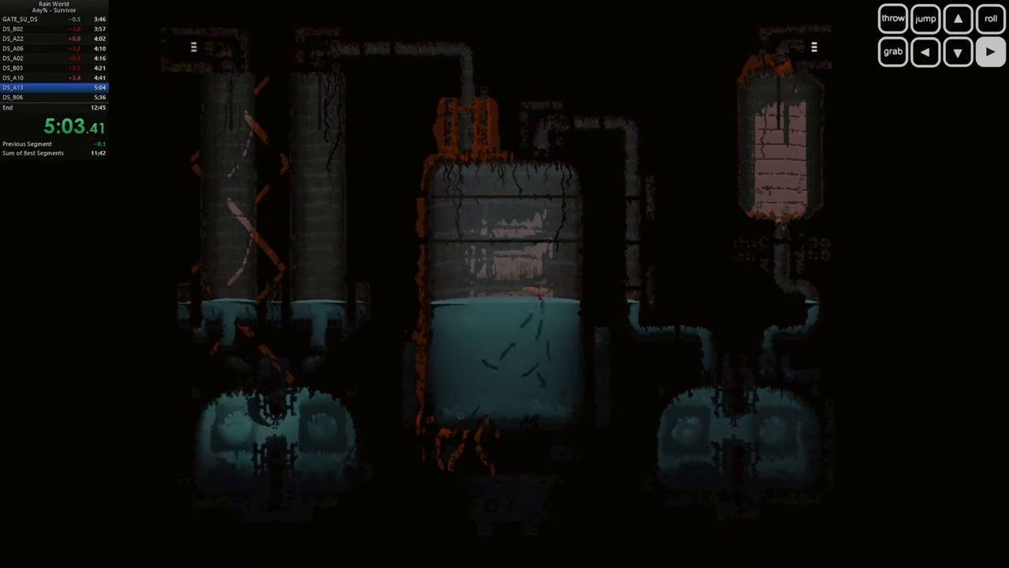